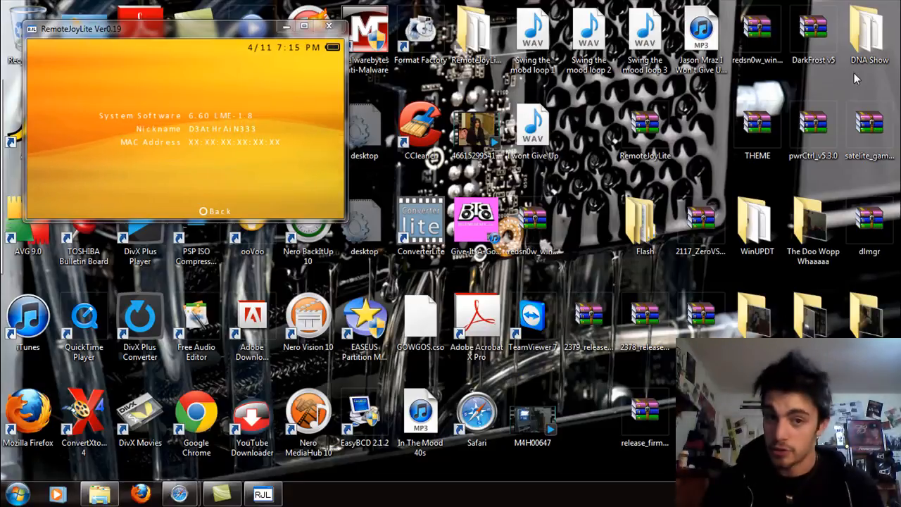
pyautogui.moveTo(697, 180)
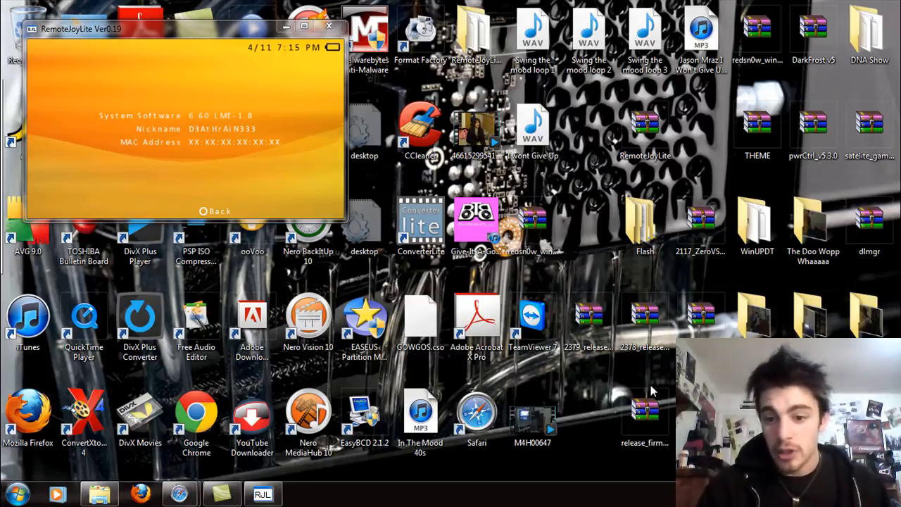
# Step: Open the firmware dumper archive from the desktop and dismiss the license notice
pyautogui.click(644, 416)
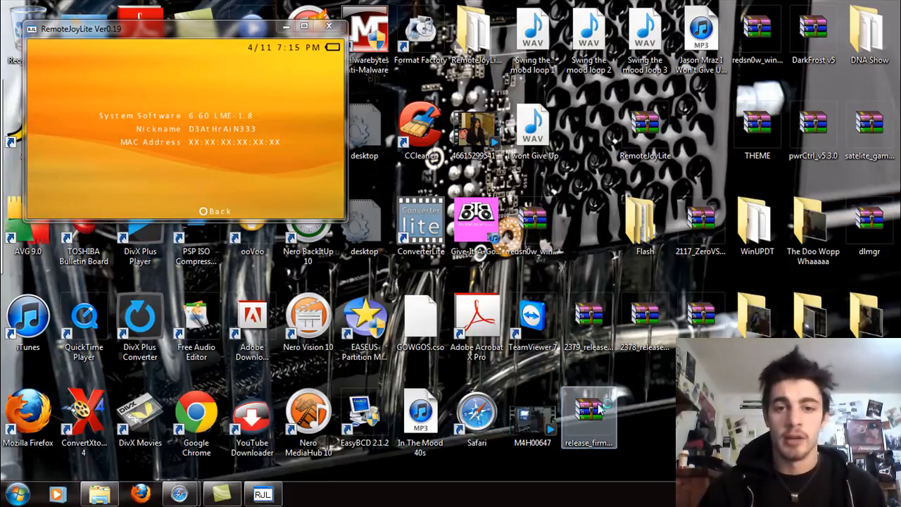
pyautogui.doubleClick(588, 412)
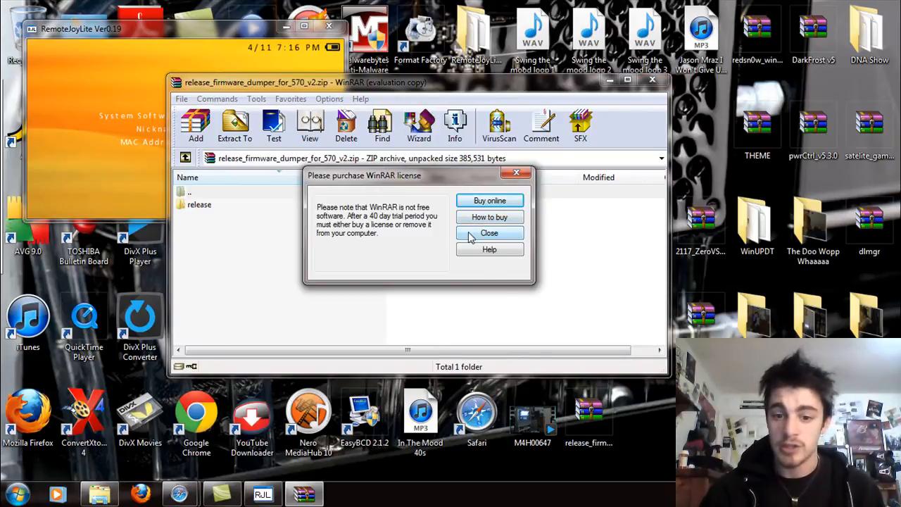
pyautogui.click(490, 233)
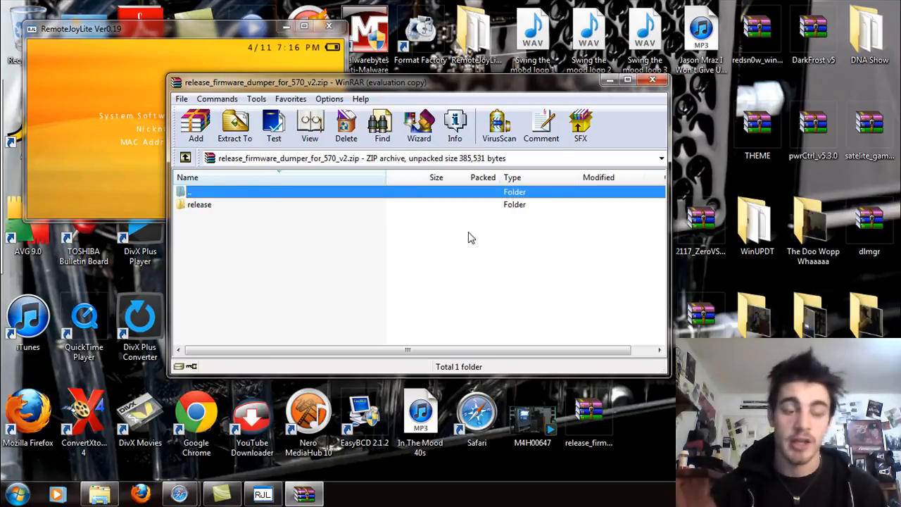
pyautogui.moveTo(455, 232)
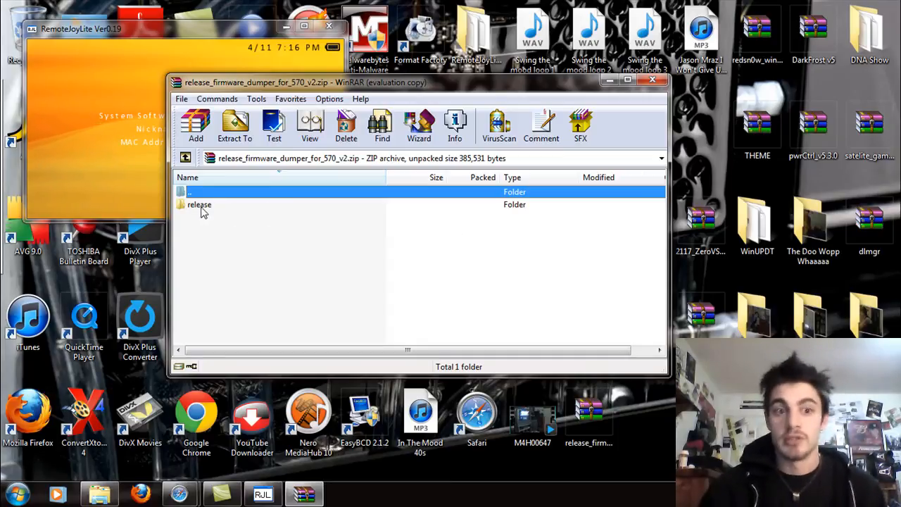
# Step: Browse the release and dumper folders, then open the nested libpsardumper_fixed.zip
pyautogui.click(199, 204)
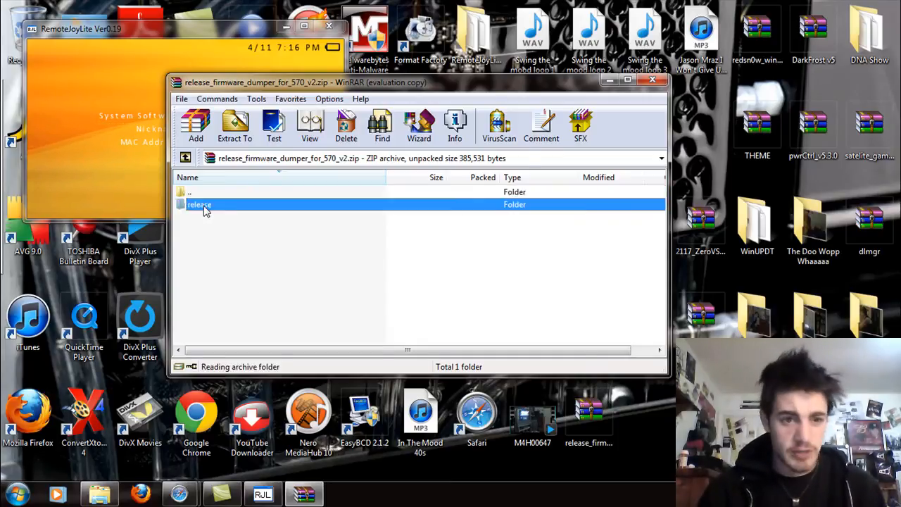
pyautogui.doubleClick(200, 204)
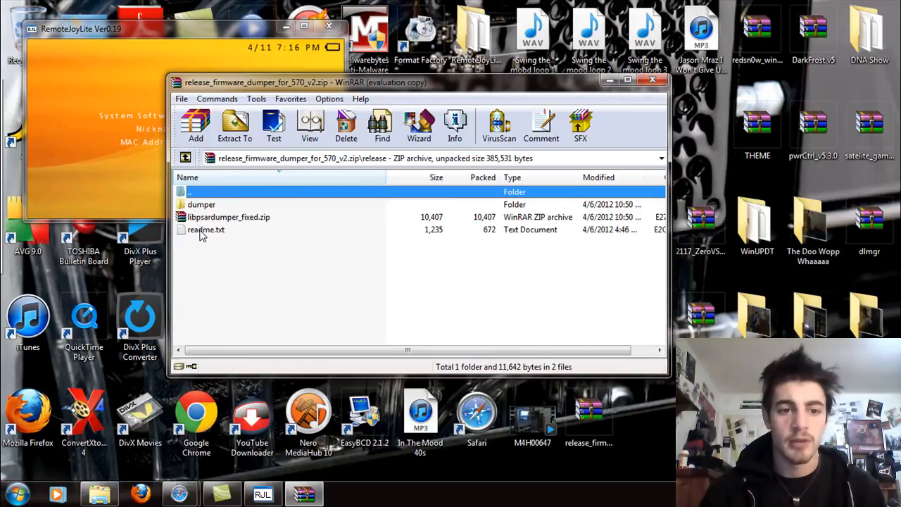
pyautogui.doubleClick(202, 204)
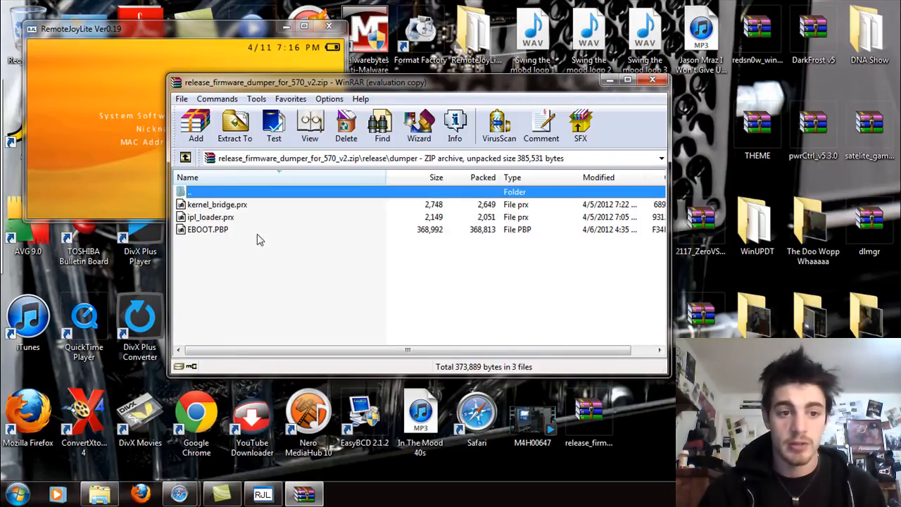
pyautogui.moveTo(210, 217)
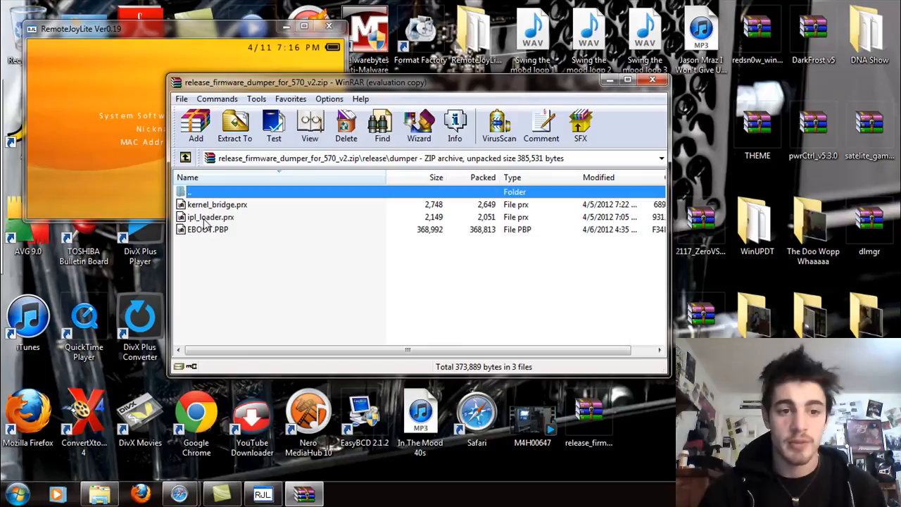
pyautogui.moveTo(219, 242)
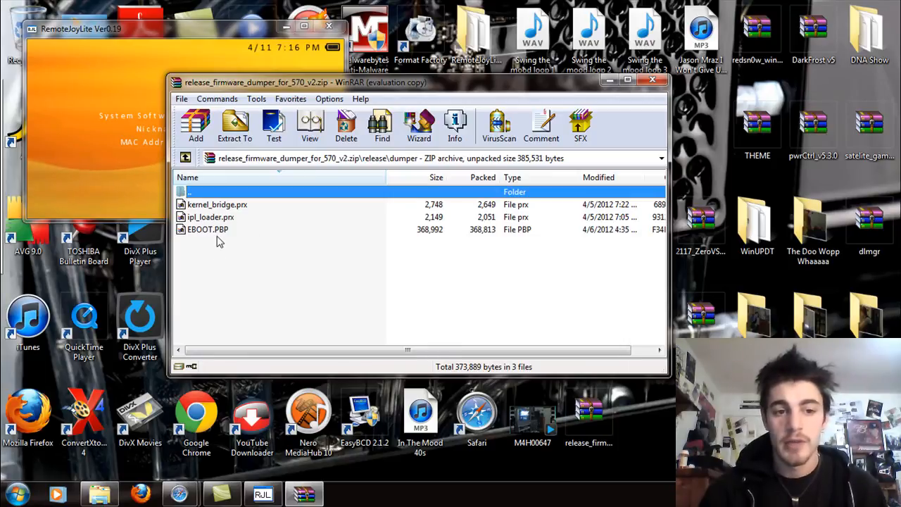
pyautogui.doubleClick(197, 192)
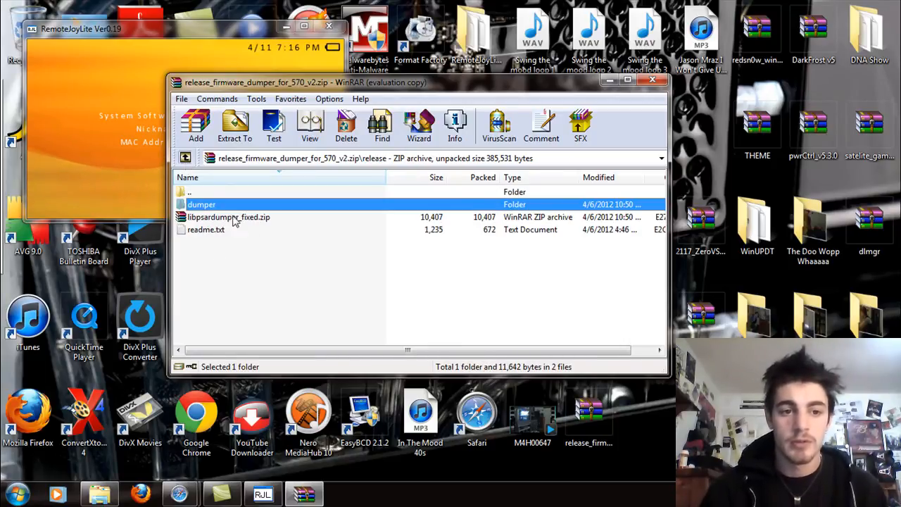
pyautogui.doubleClick(228, 217)
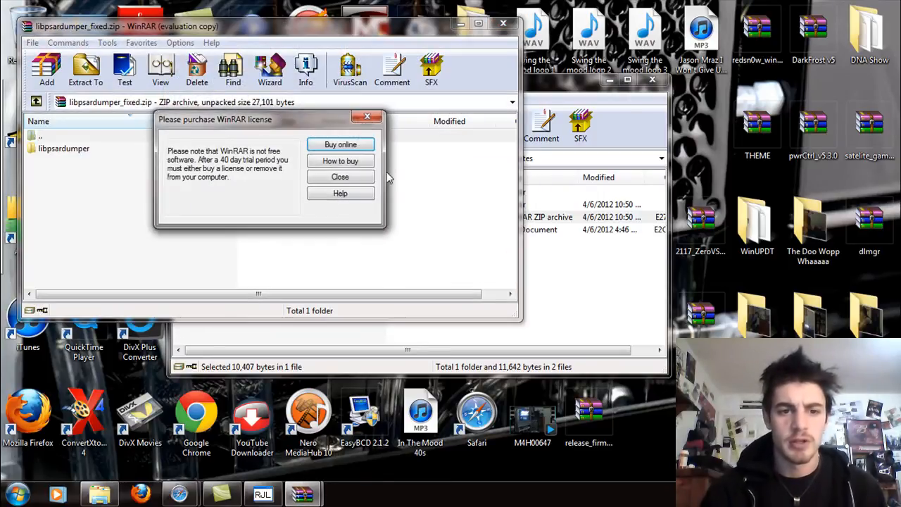
# Step: Dismiss the license notice and move up one level in libpsardumper_fixed.zip
pyautogui.click(340, 177)
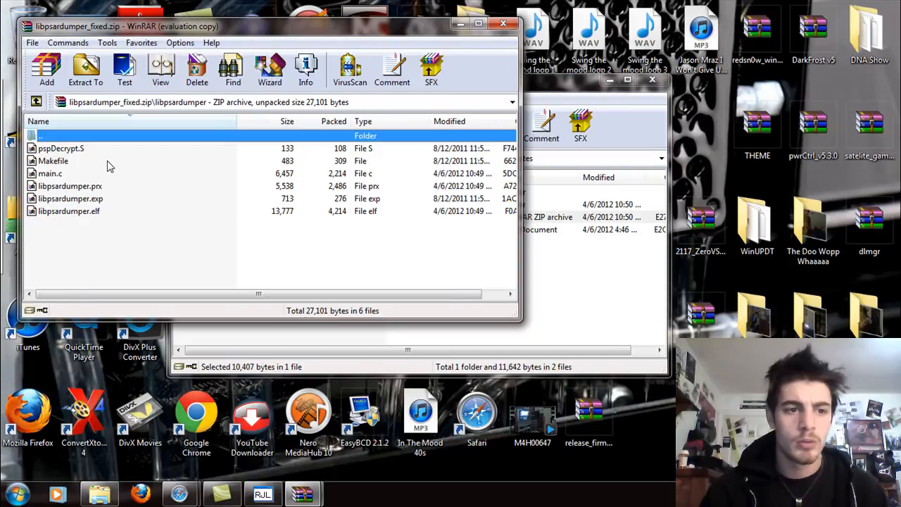
pyautogui.moveTo(36, 104)
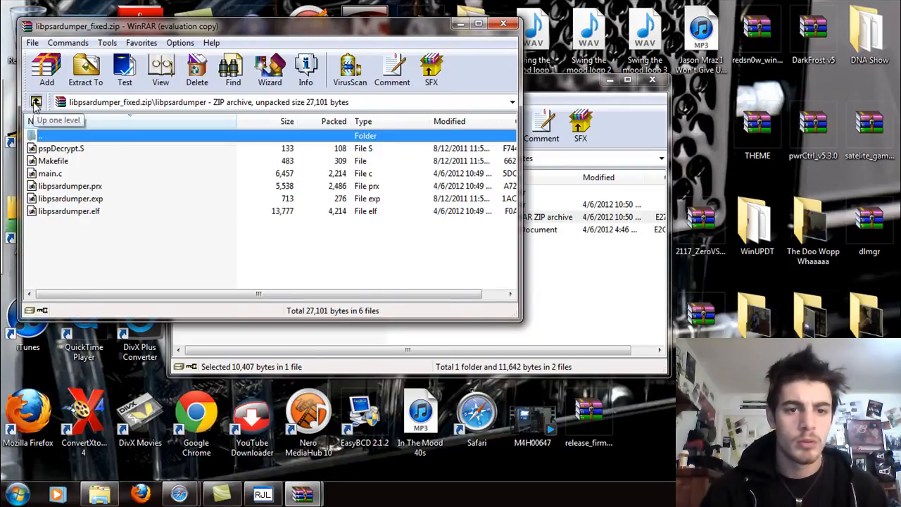
pyautogui.click(36, 102)
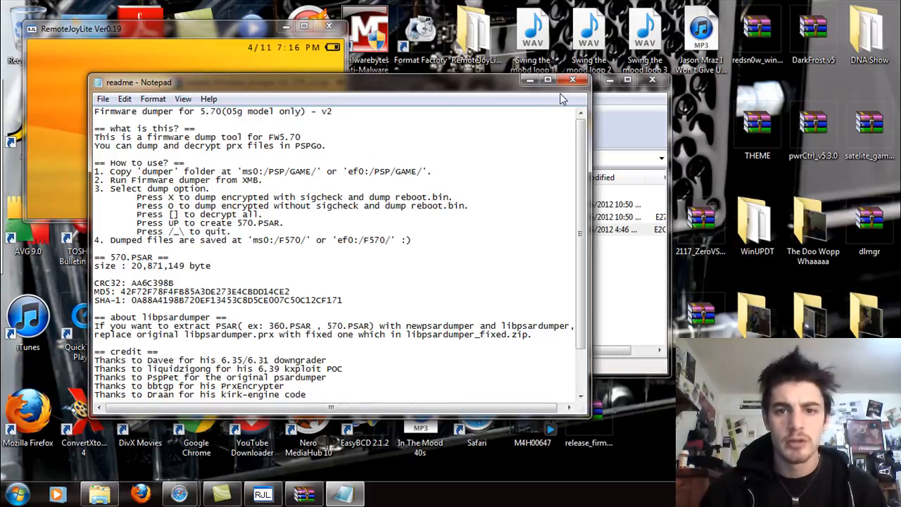
# Step: Close the readme, view the dumper folder's files, and return to release
pyautogui.click(573, 79)
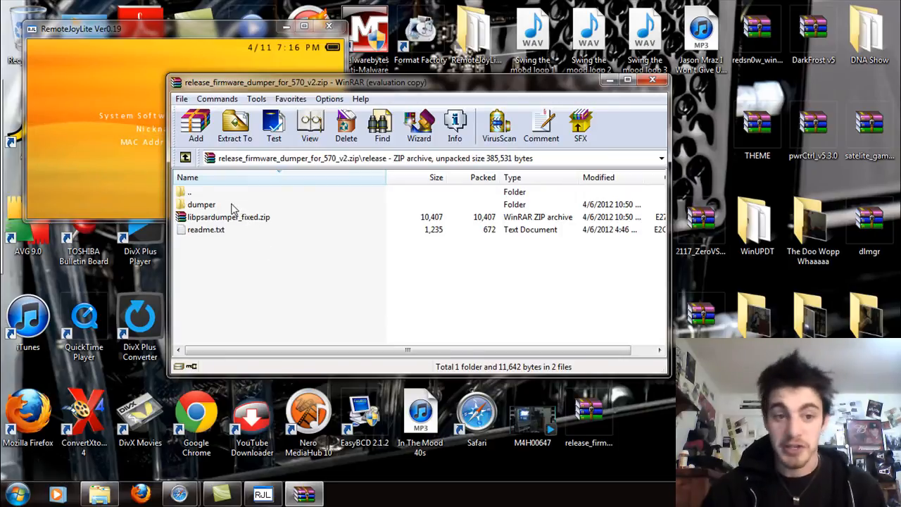
pyautogui.doubleClick(201, 204)
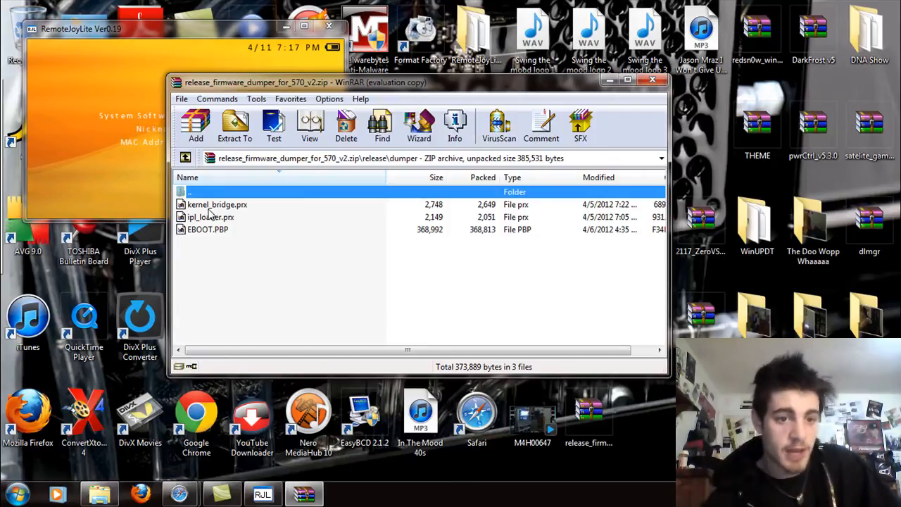
pyautogui.moveTo(301, 233)
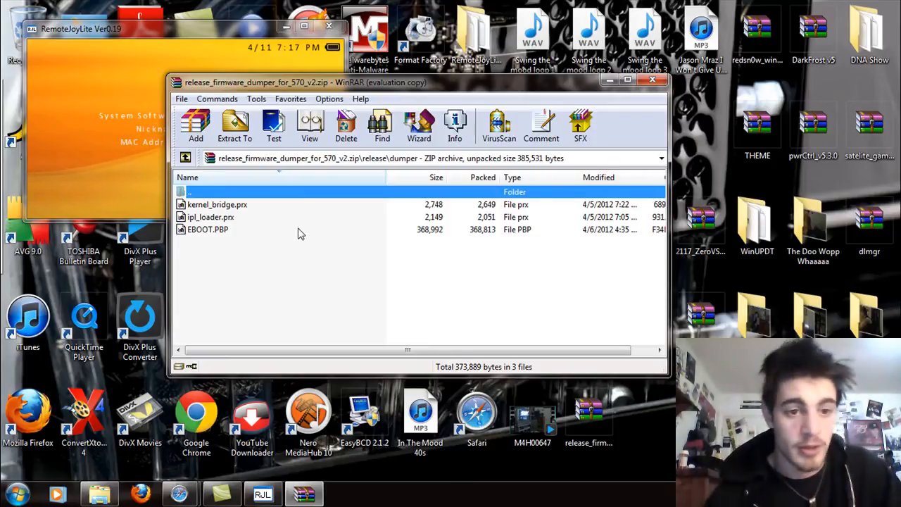
pyautogui.doubleClick(190, 192)
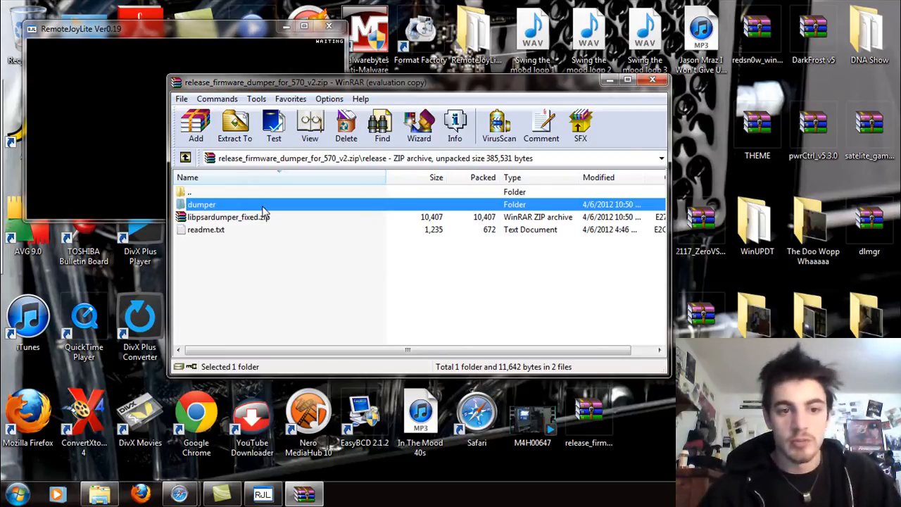
pyautogui.moveTo(287, 240)
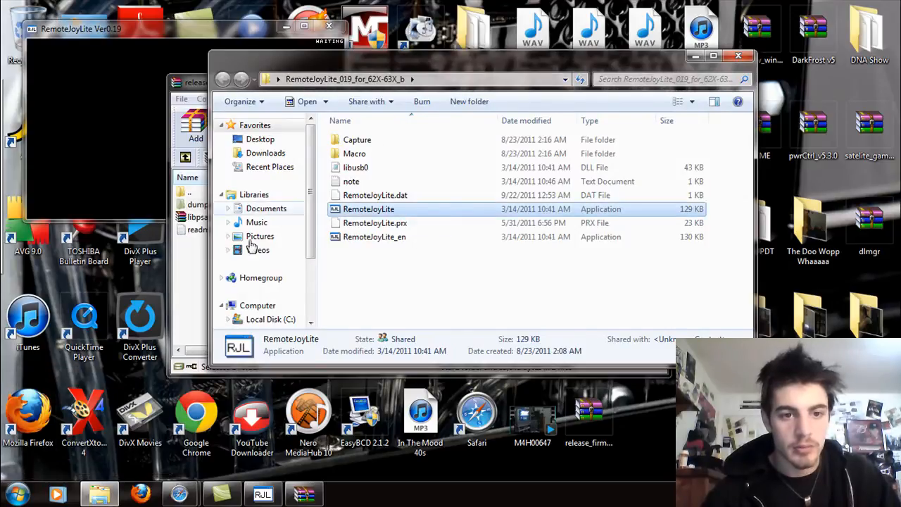
# Step: Copy the dumper folder into PSP/GAME on Removable Disk (I:)
pyautogui.scroll(-3)
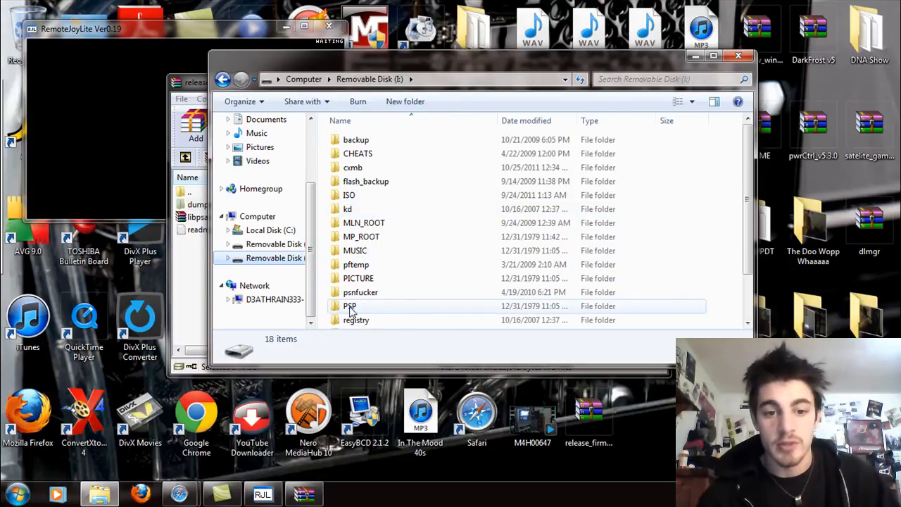
pyautogui.doubleClick(349, 306)
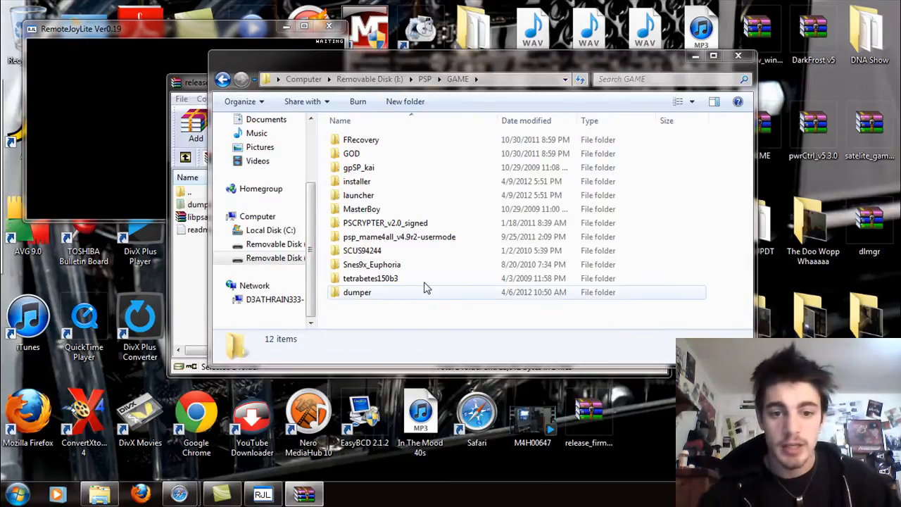
pyautogui.doubleClick(357, 292)
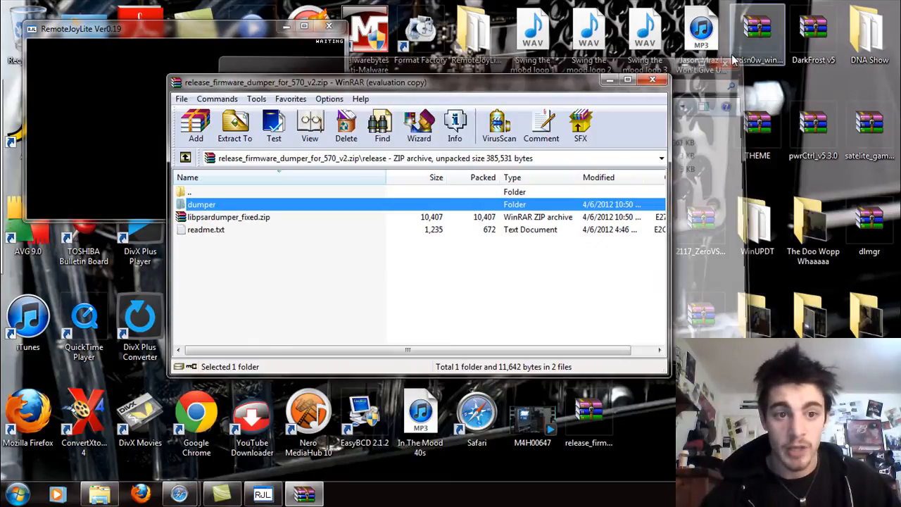
pyautogui.moveTo(463, 96)
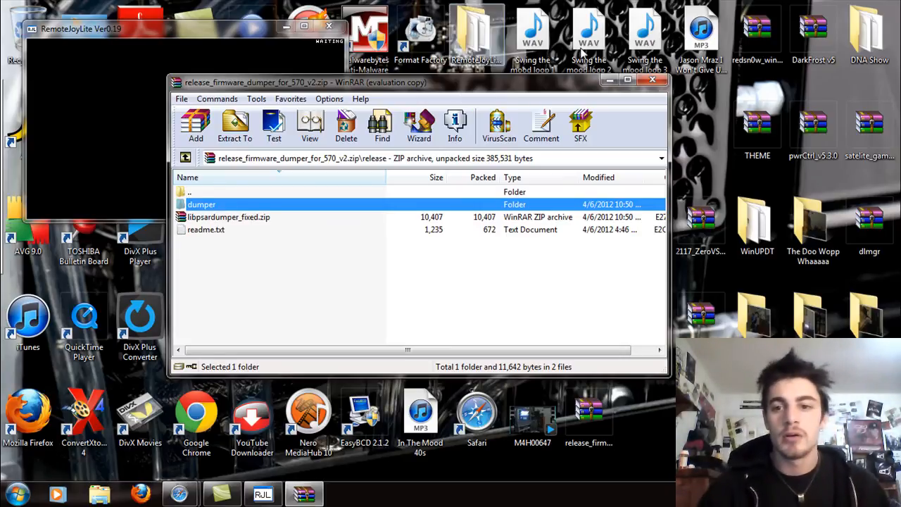
# Step: Close WinRAR and RemoteJoyLite, leaving the RemoteJoyLite program folder showing
pyautogui.click(652, 81)
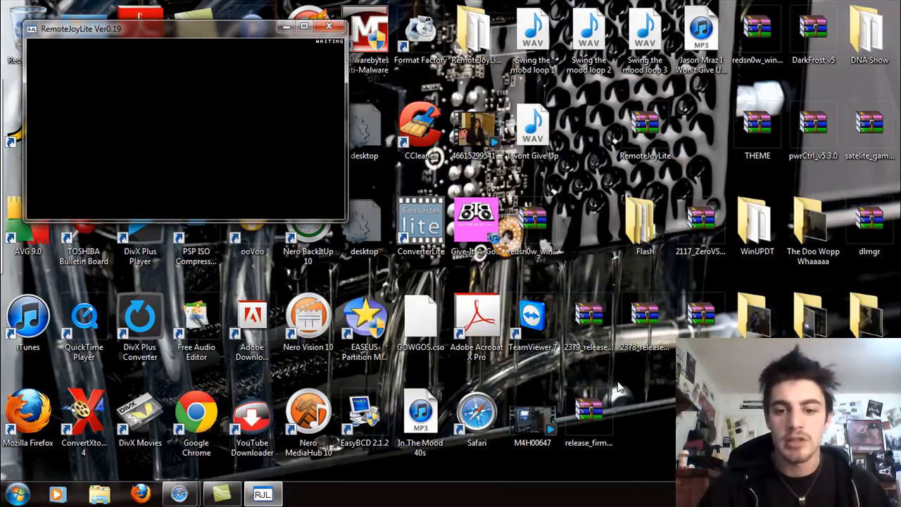
pyautogui.click(589, 416)
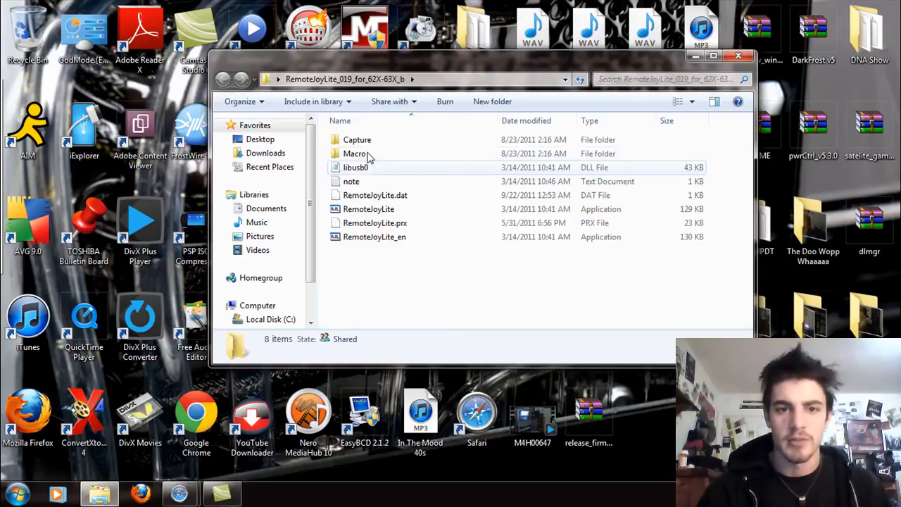
# Step: Launch and close RemoteJoyLite.exe twice, then close its folder window
pyautogui.doubleClick(369, 209)
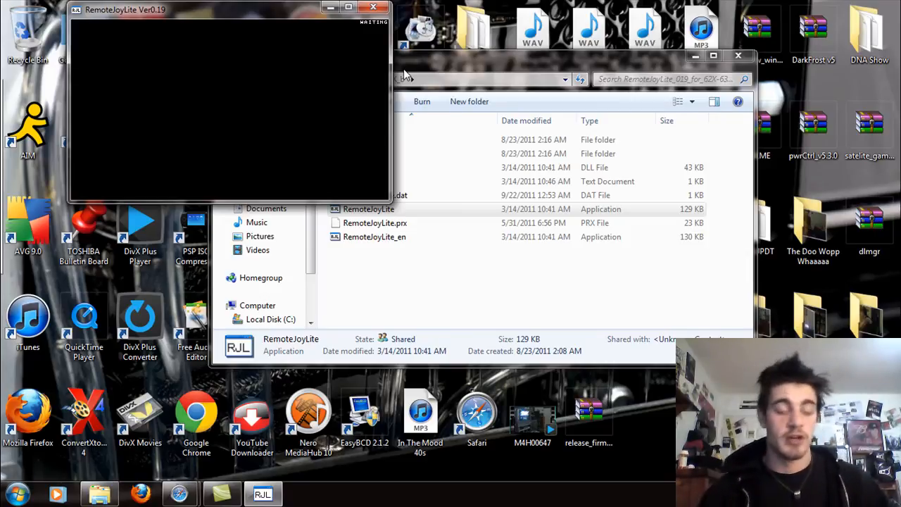
pyautogui.click(373, 8)
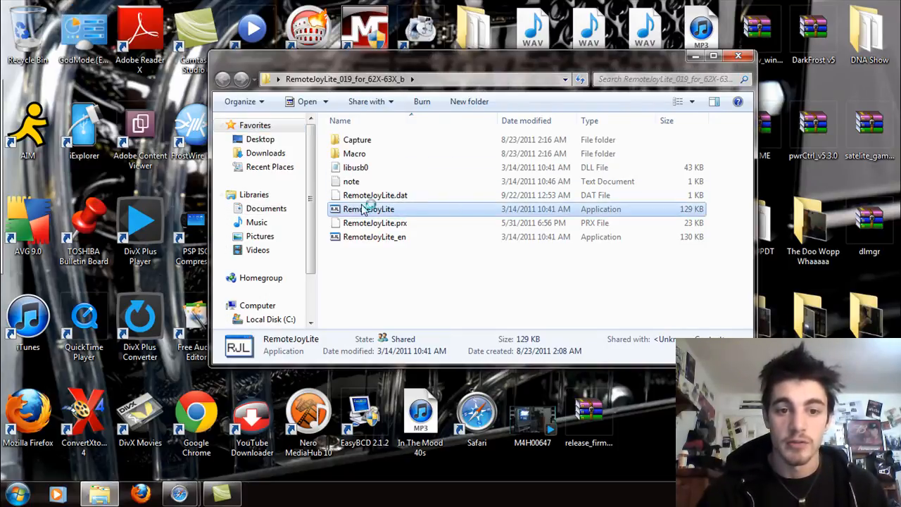
pyautogui.doubleClick(367, 209)
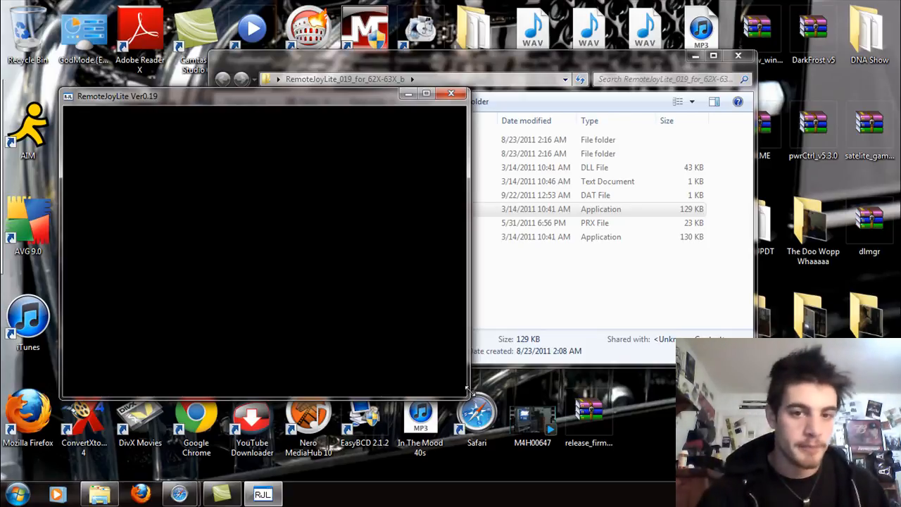
pyautogui.click(451, 94)
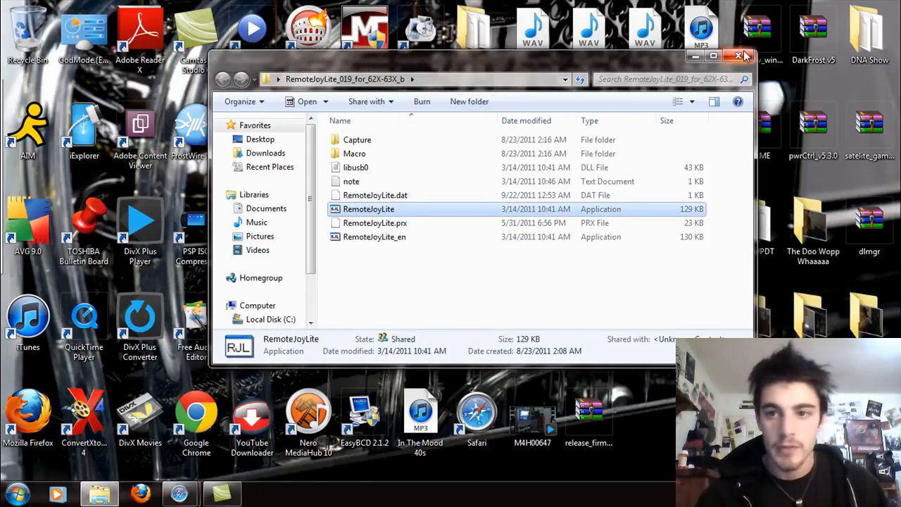
pyautogui.click(742, 56)
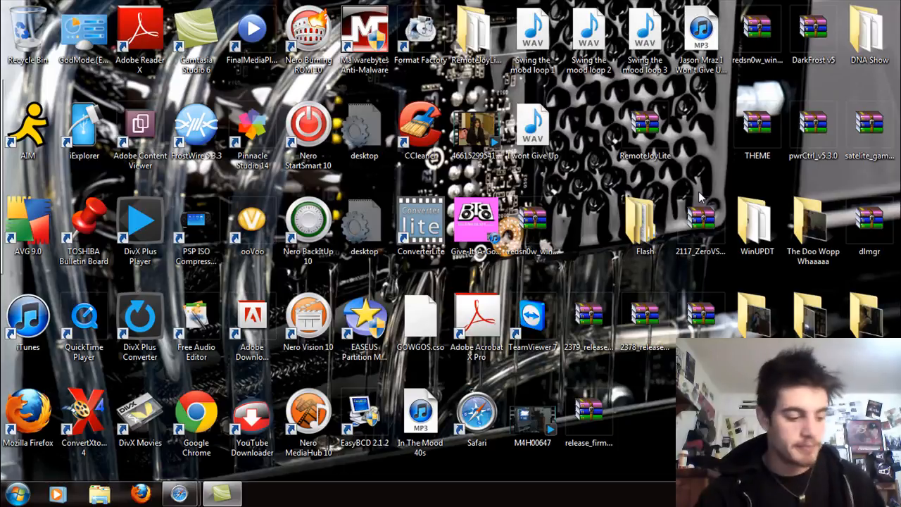